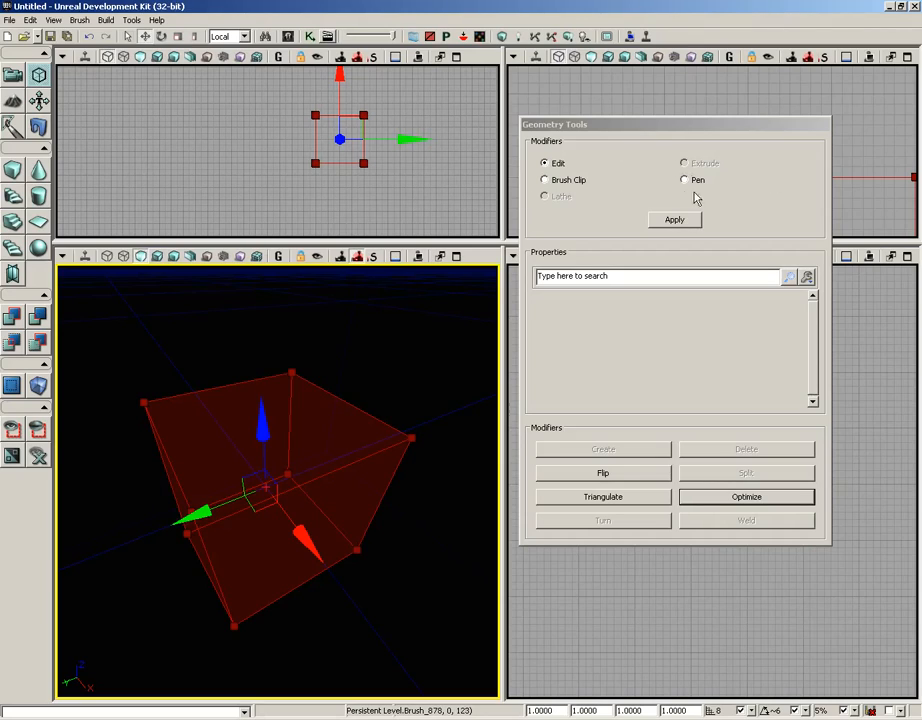
mouse_move(684, 168)
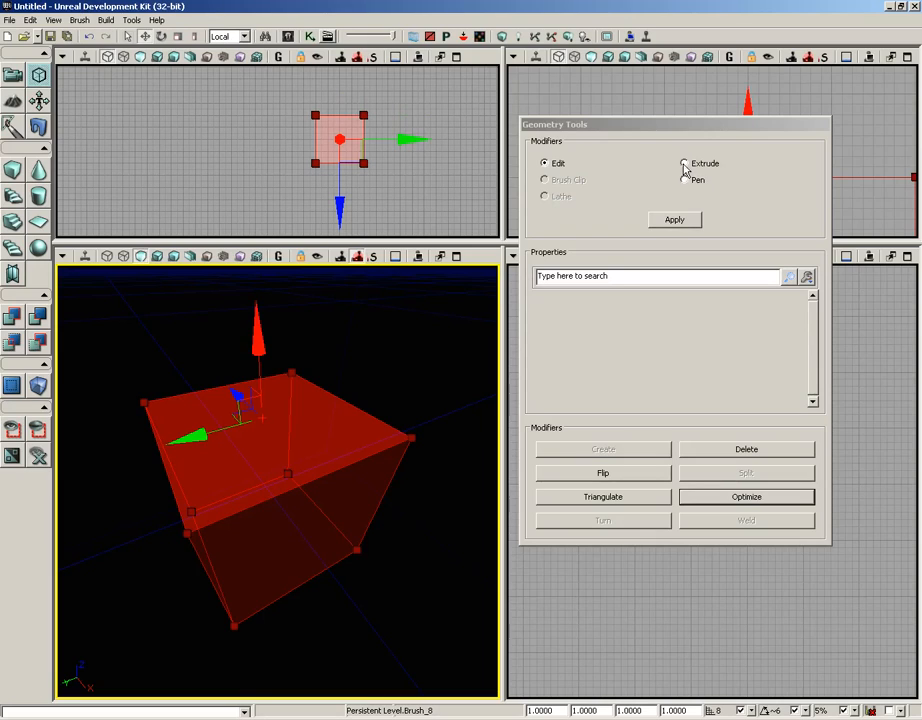
Step: Enable Extrude in the Geometry Tools Modifiers, revealing Length 16 and Segments 1
left_click(684, 164)
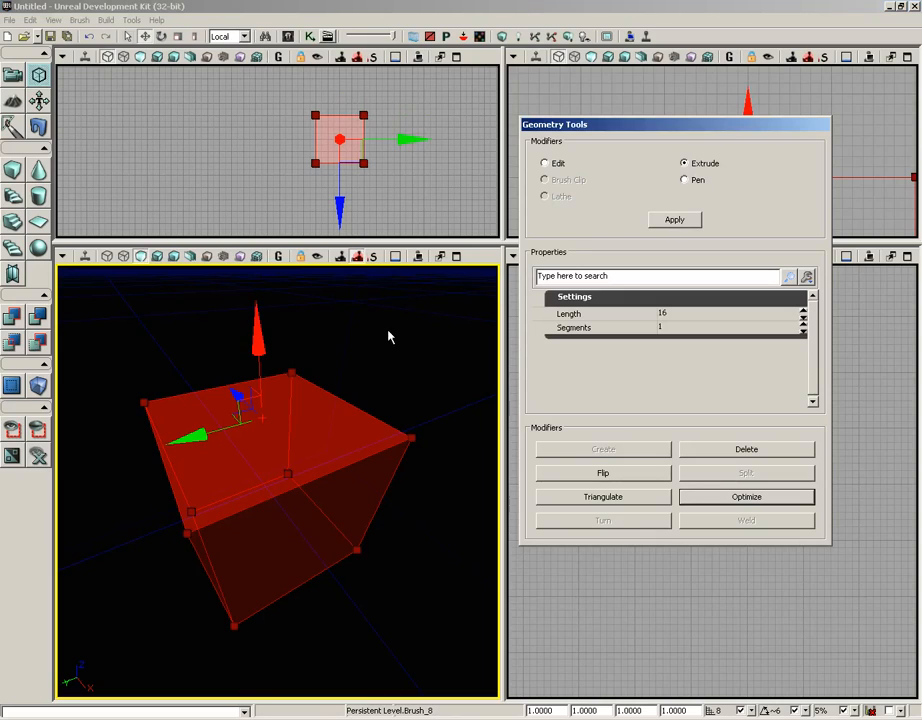
mouse_move(564, 312)
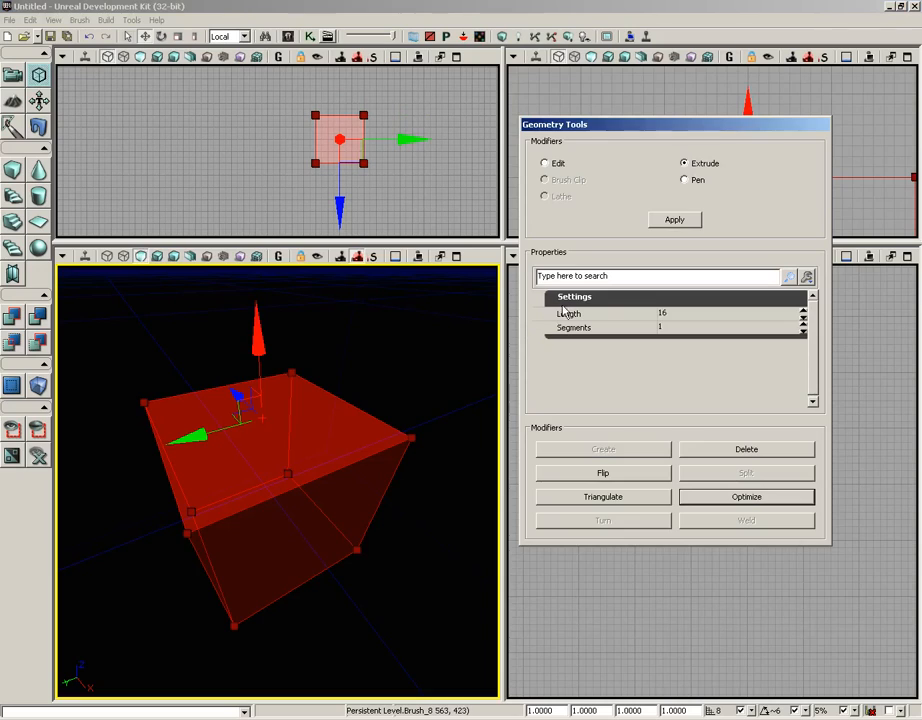
mouse_move(678, 320)
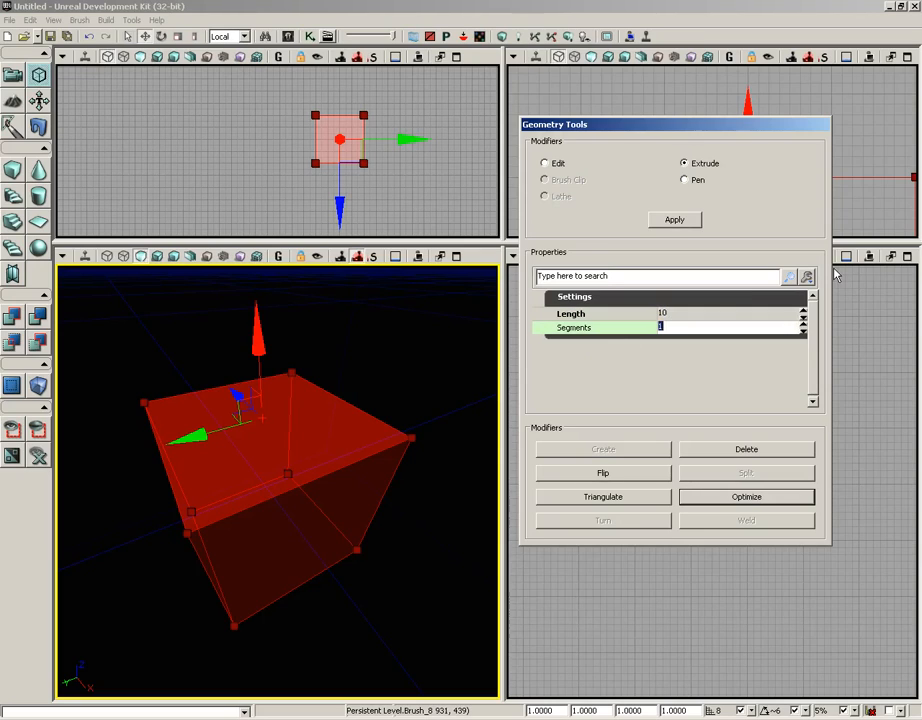
Step: Enter the extrusion values, setting Length to 32 and editing the Segments count
type("10")
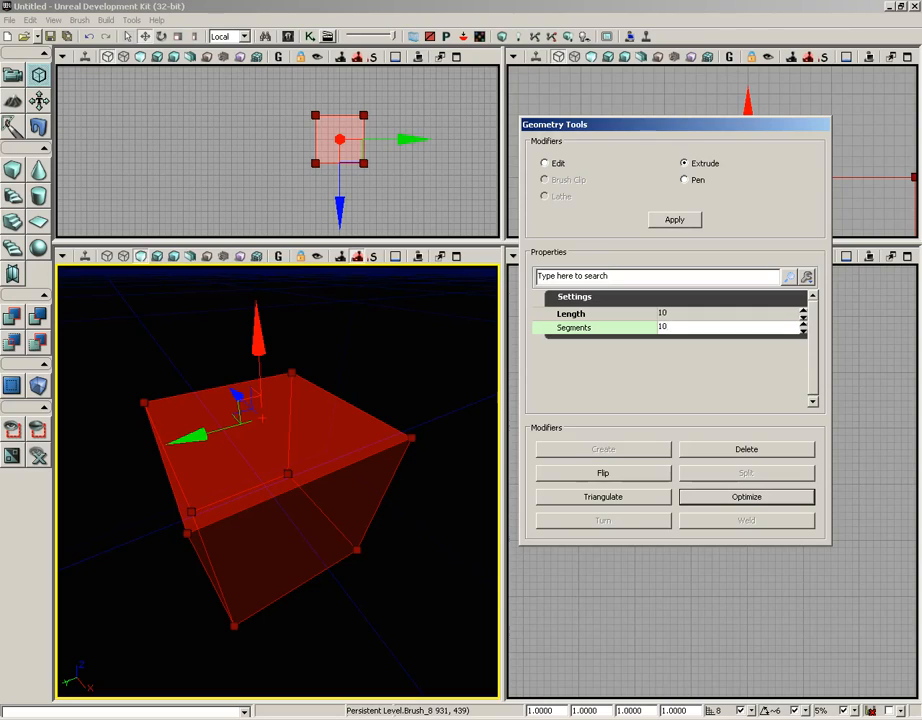
mouse_move(910, 336)
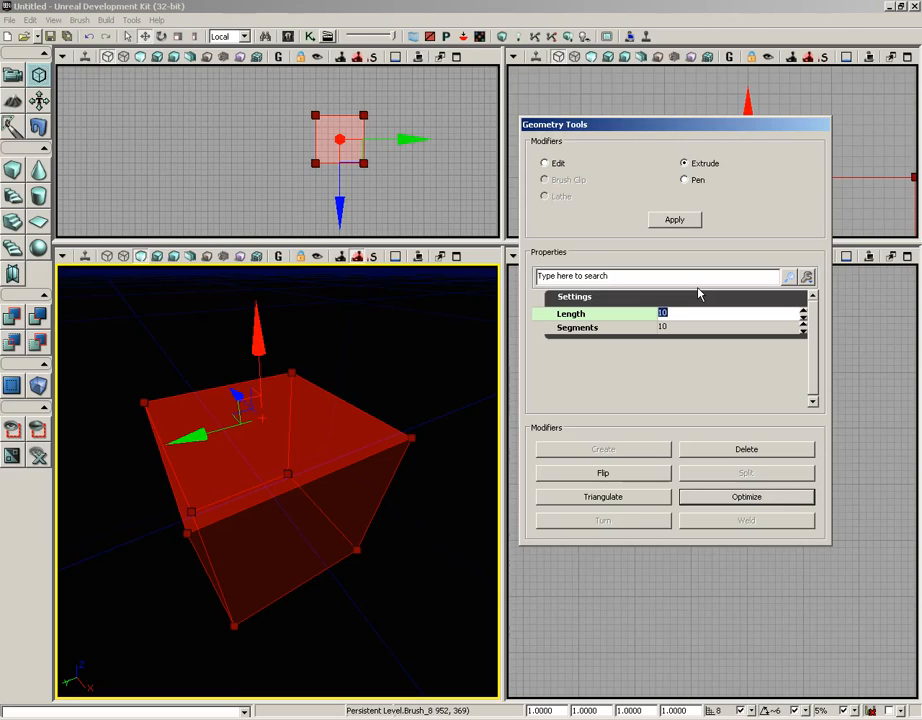
type("32")
left_click(728, 326)
type("3")
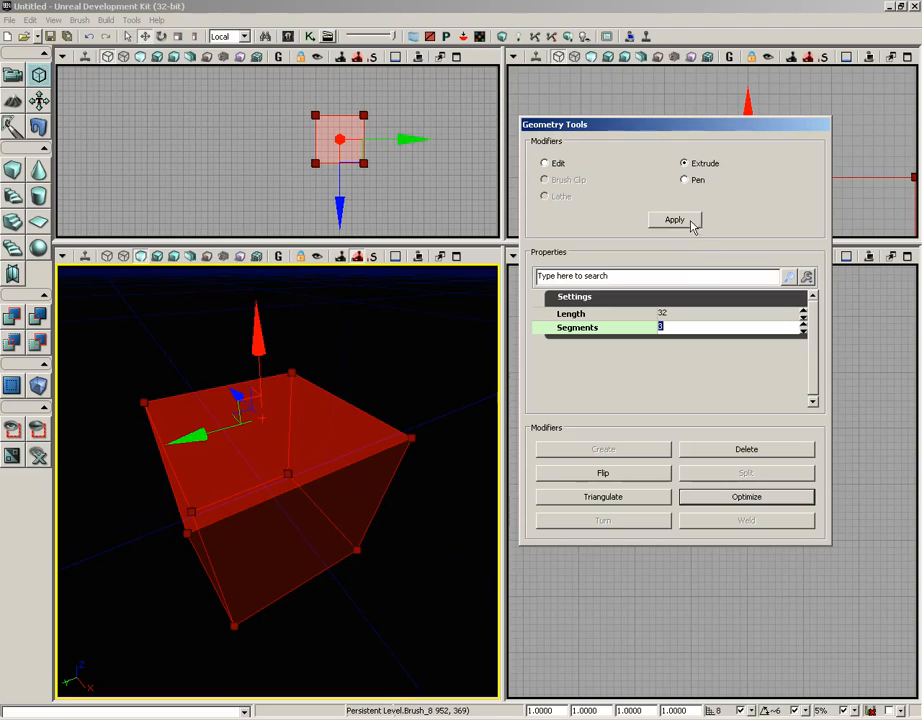
Step: Apply the extrusion so the top face lengthens the brush in three 32-unit segments
left_click(674, 218)
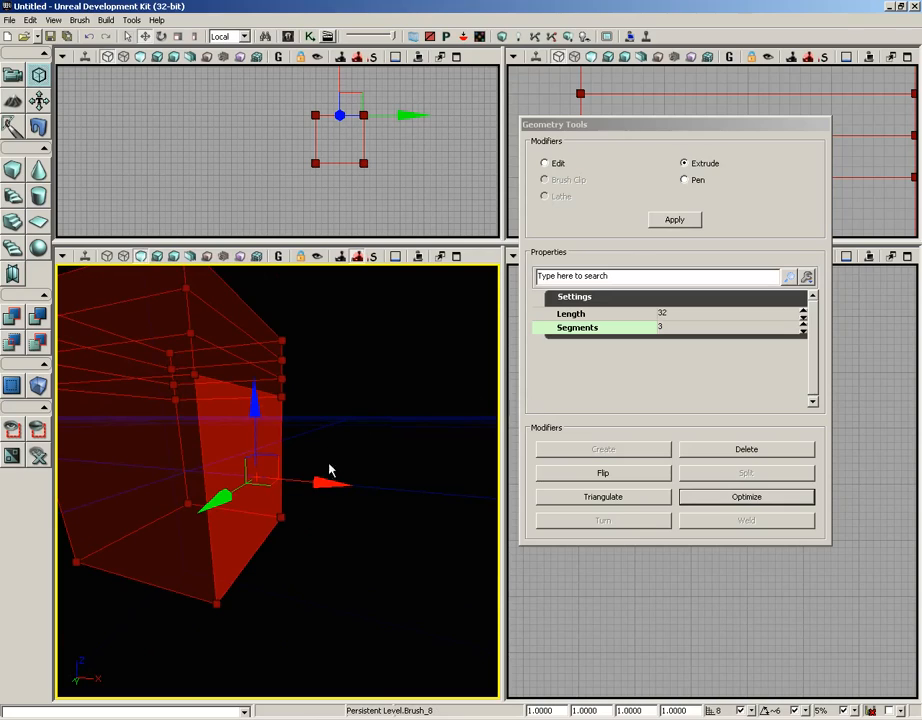
Step: Drag the extruded segment faces with the translate widget into a bent, branching wall shape
left_click_drag(330, 482, 344, 480)
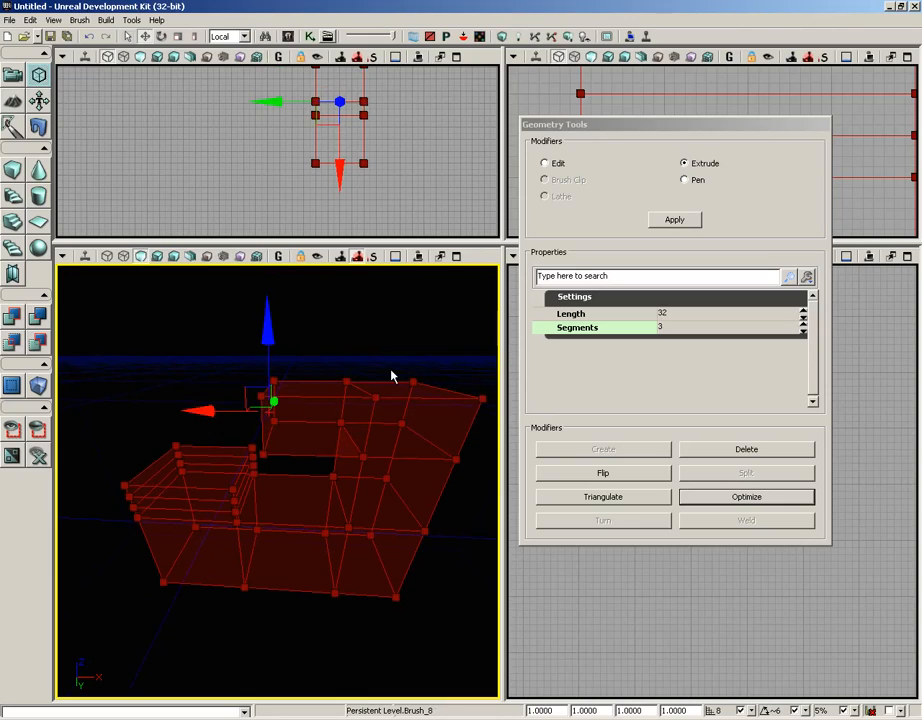
mouse_move(388, 370)
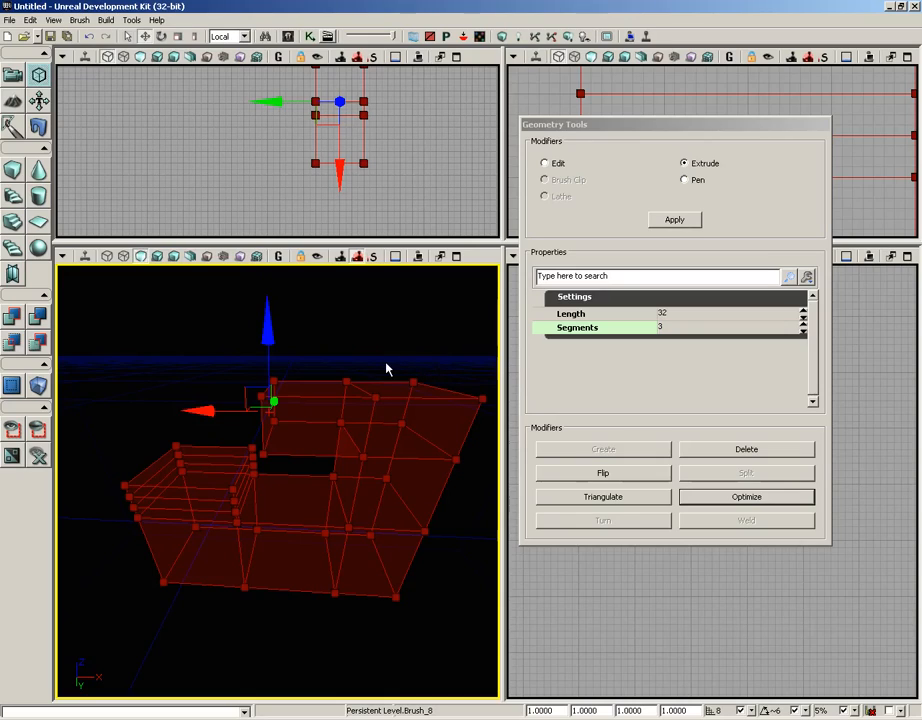